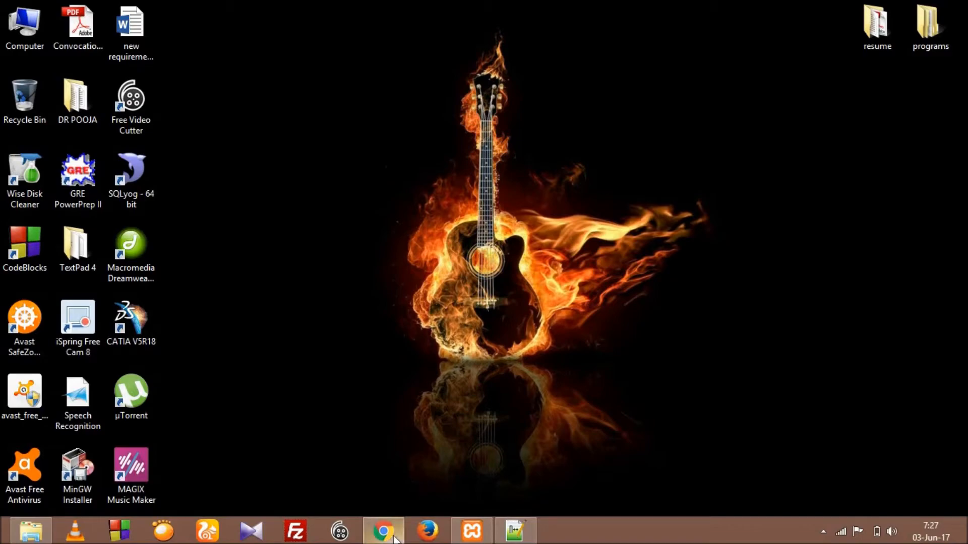
Step: Bring up Chrome on the localhost column_chart.php page and maximize its window
{"action": "left_click", "coordinate": [383, 530]}
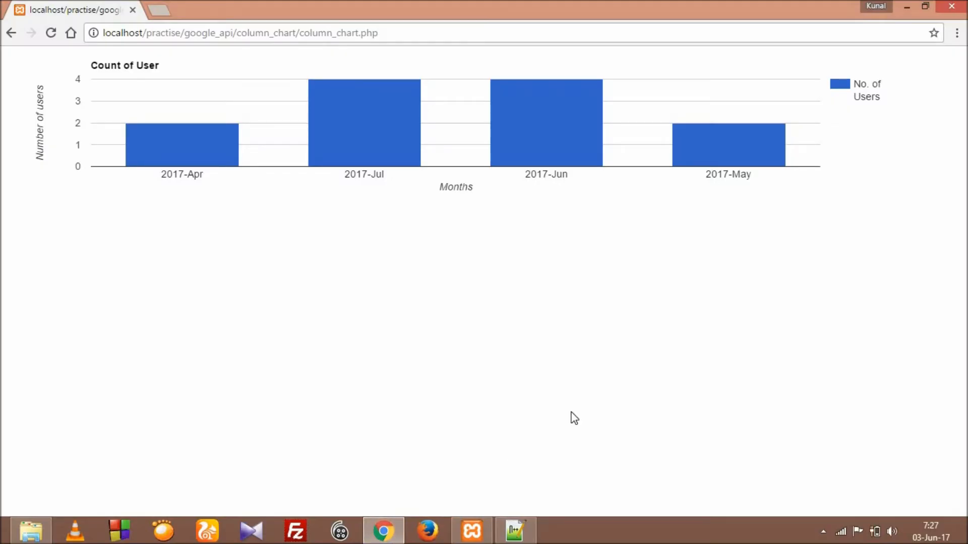
{"action": "mouse_move", "coordinate": [832, 253]}
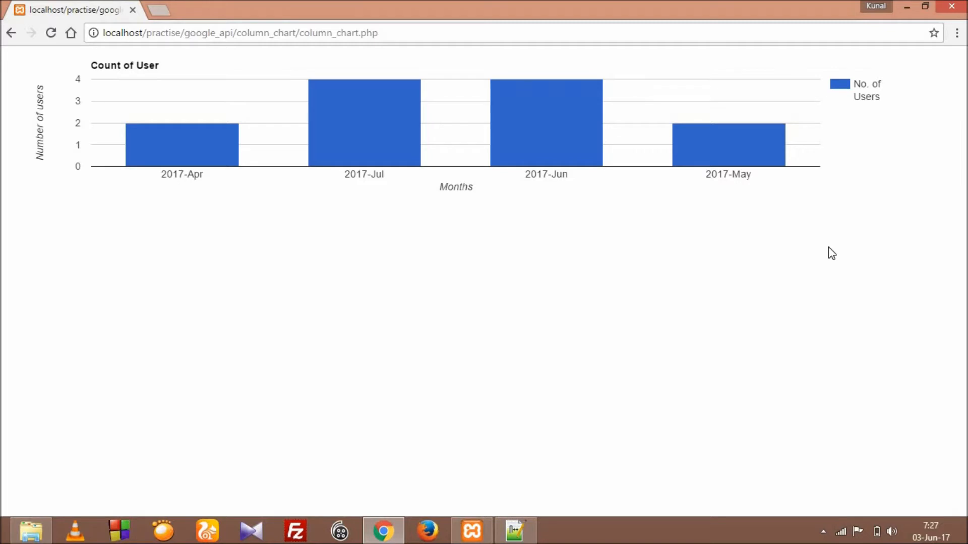
{"action": "mouse_move", "coordinate": [916, 26]}
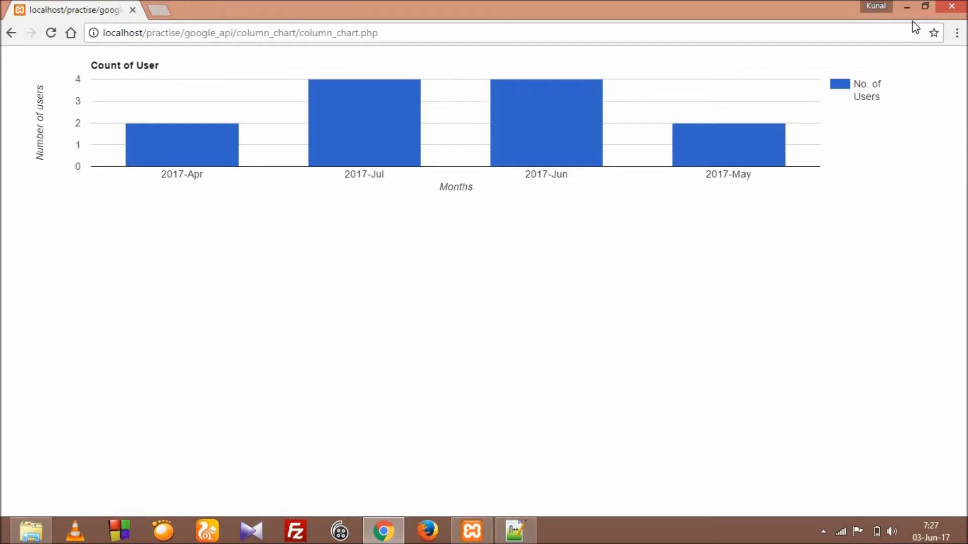
{"action": "mouse_move", "coordinate": [925, 7]}
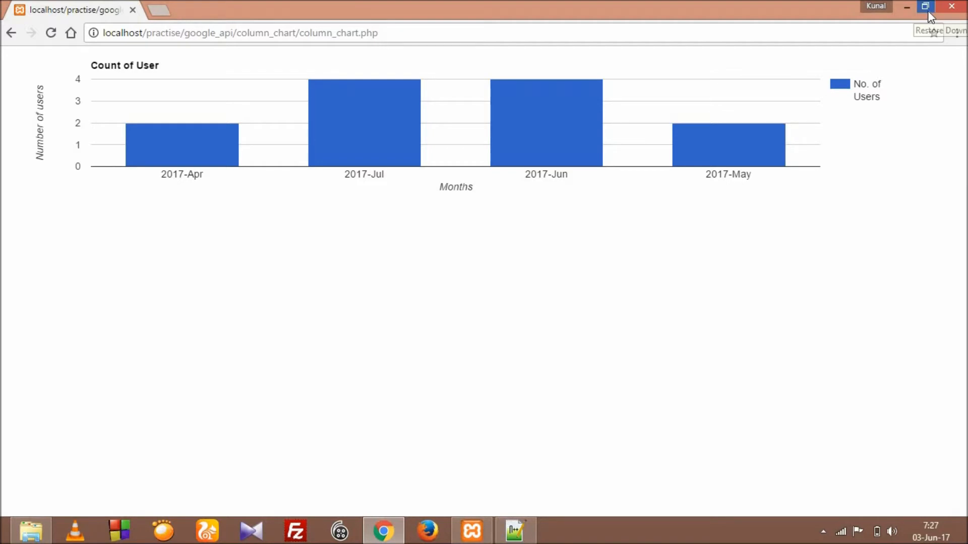
{"action": "left_click", "coordinate": [924, 7]}
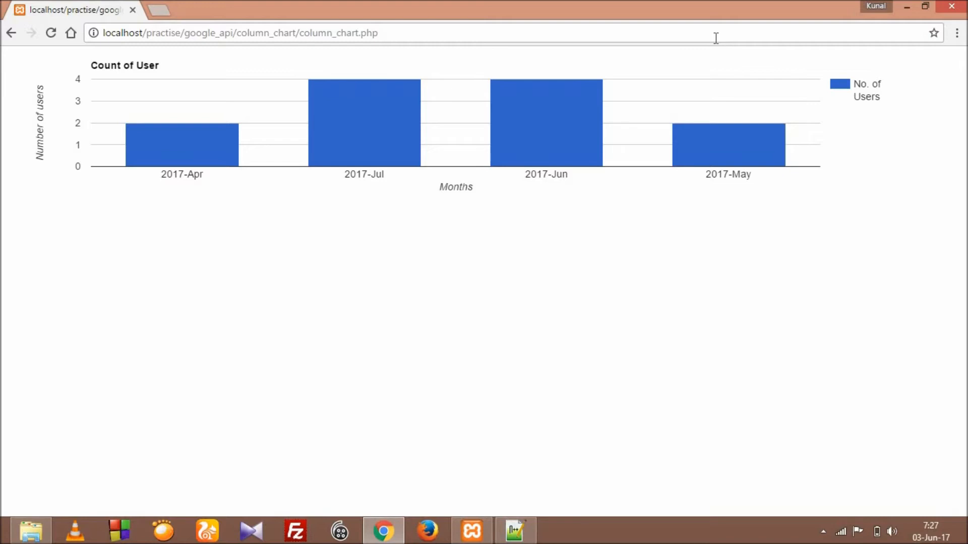
{"action": "mouse_move", "coordinate": [600, 375]}
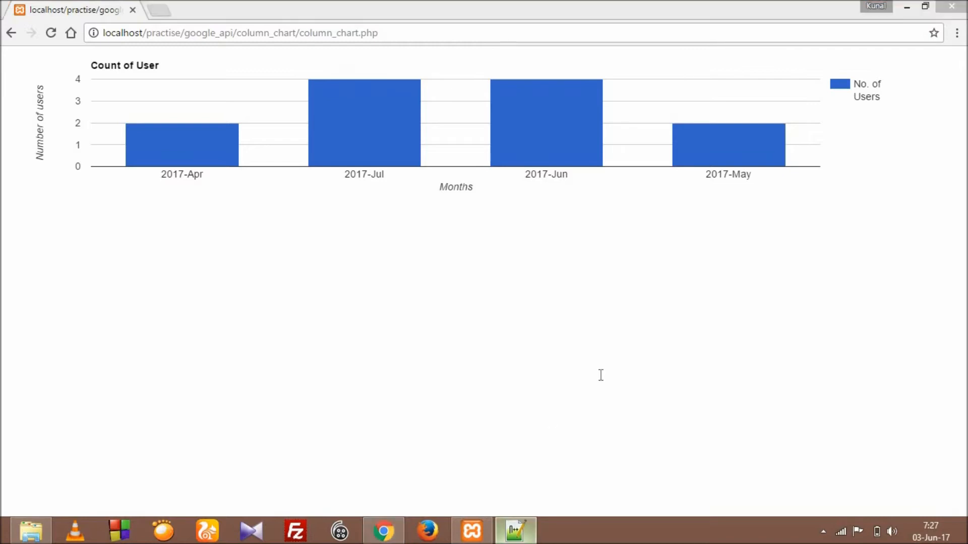
Step: Review column_chart.php in Notepad++: the jQuery head section, the drawBasic chart options and the file end
{"action": "left_click", "coordinate": [515, 530]}
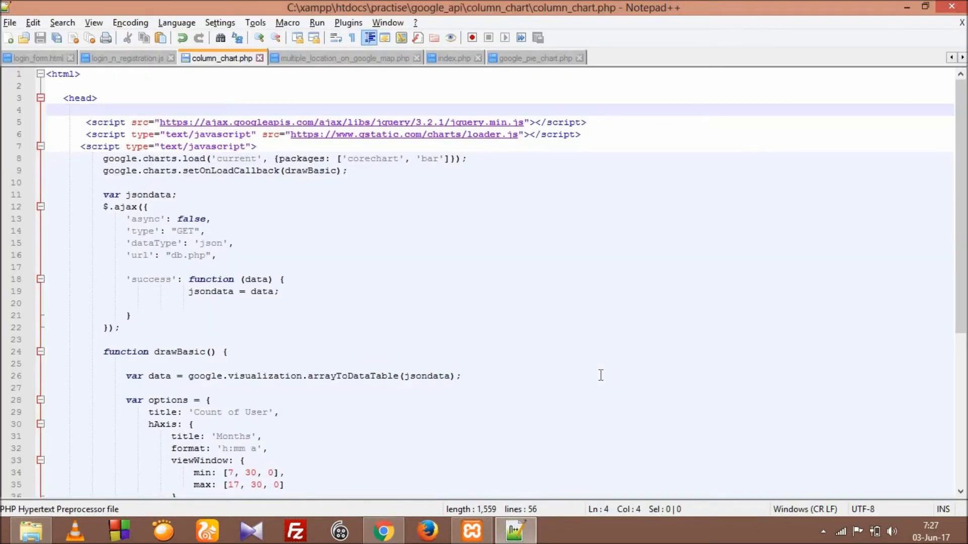
{"action": "left_click", "coordinate": [63, 110]}
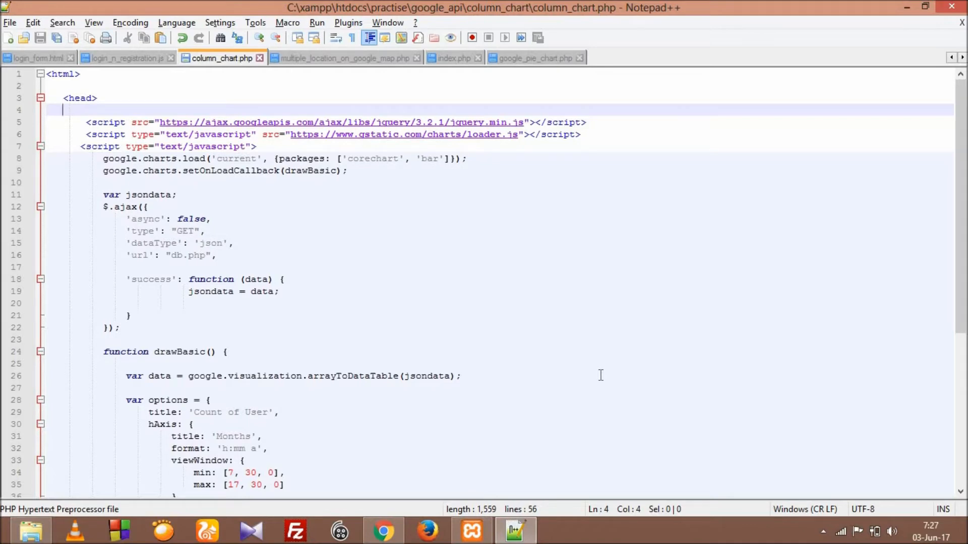
{"action": "left_click", "coordinate": [58, 85]}
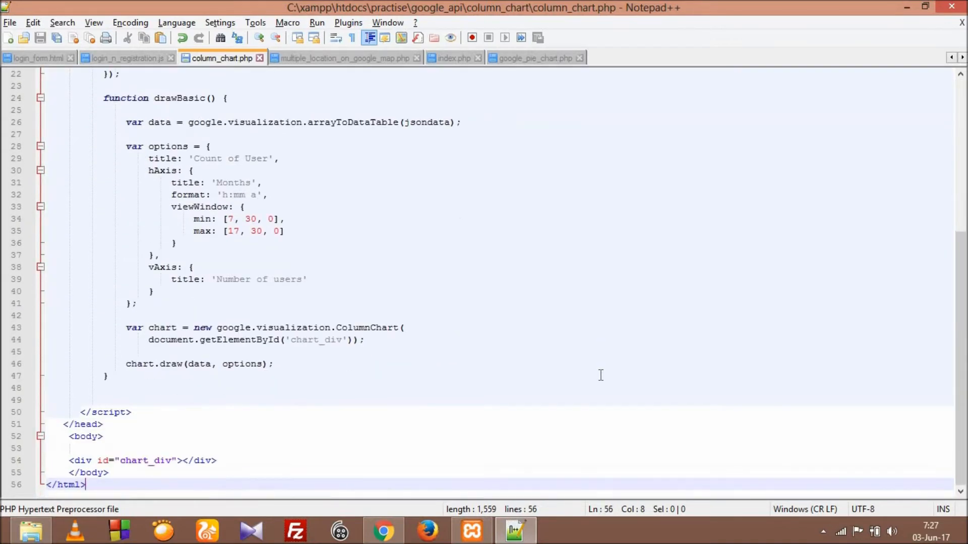
{"action": "left_click", "coordinate": [64, 146]}
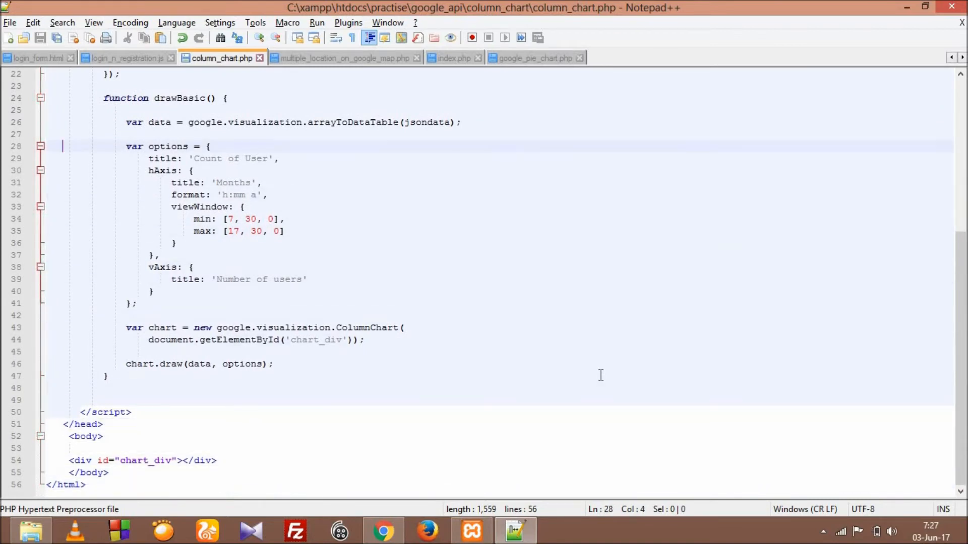
{"action": "scroll", "scroll_direction": "up", "scroll_amount": 3}
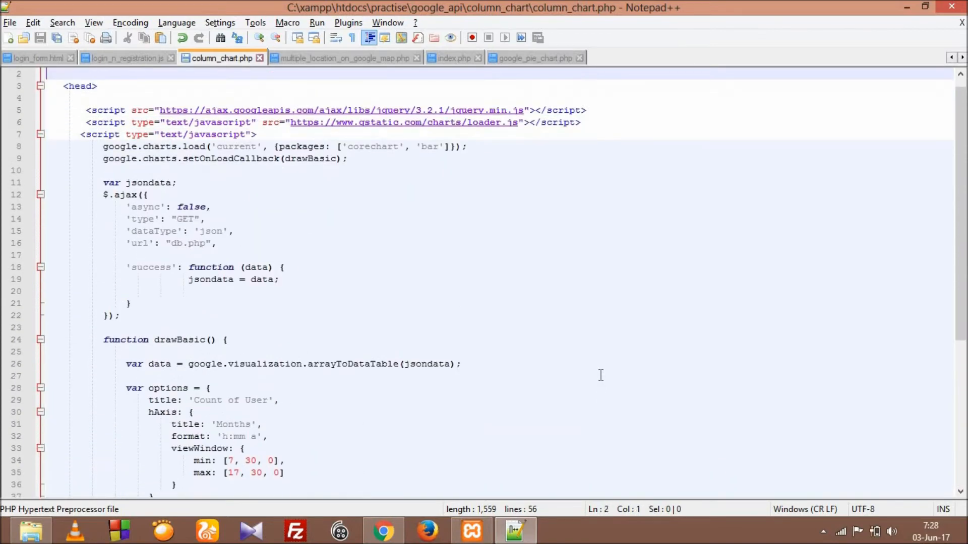
{"action": "mouse_move", "coordinate": [252, 94]}
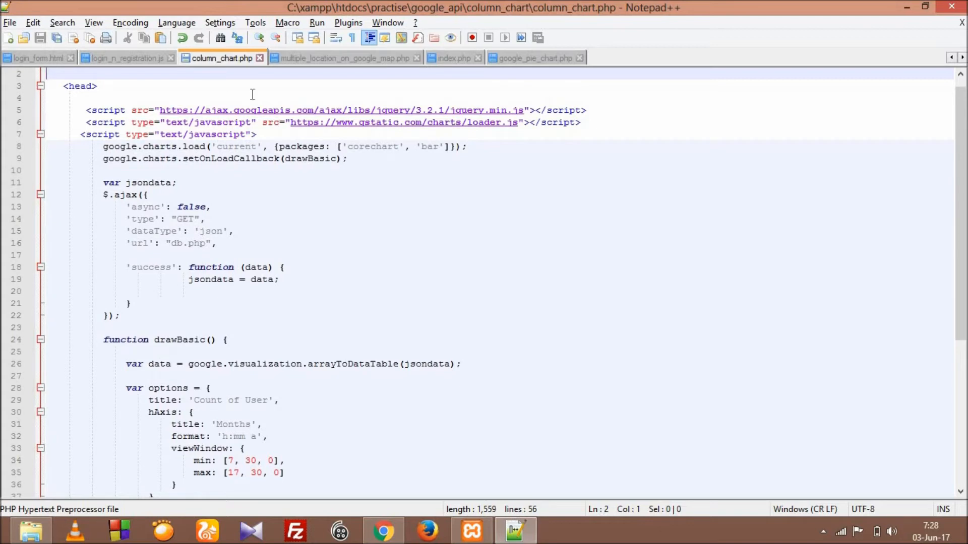
{"action": "mouse_move", "coordinate": [482, 122]}
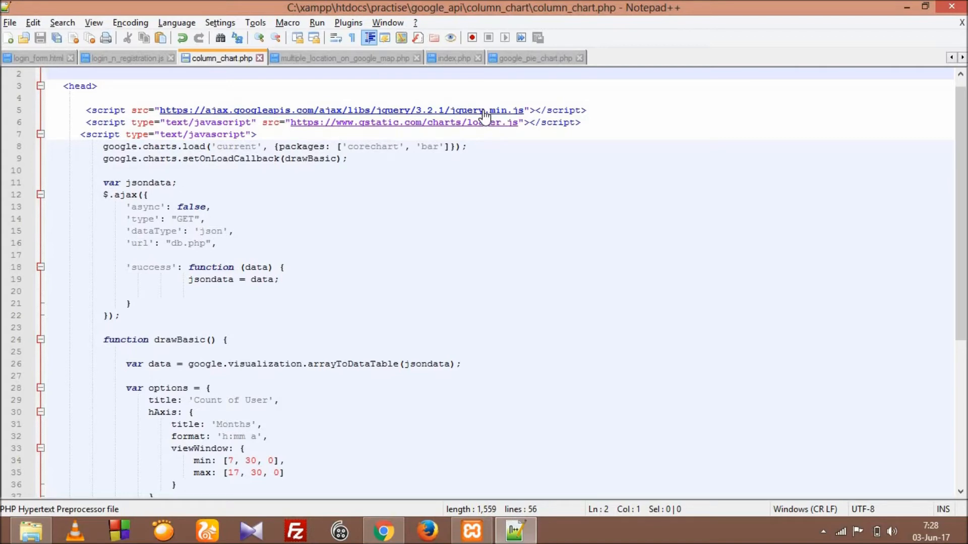
{"action": "left_click", "coordinate": [80, 85]}
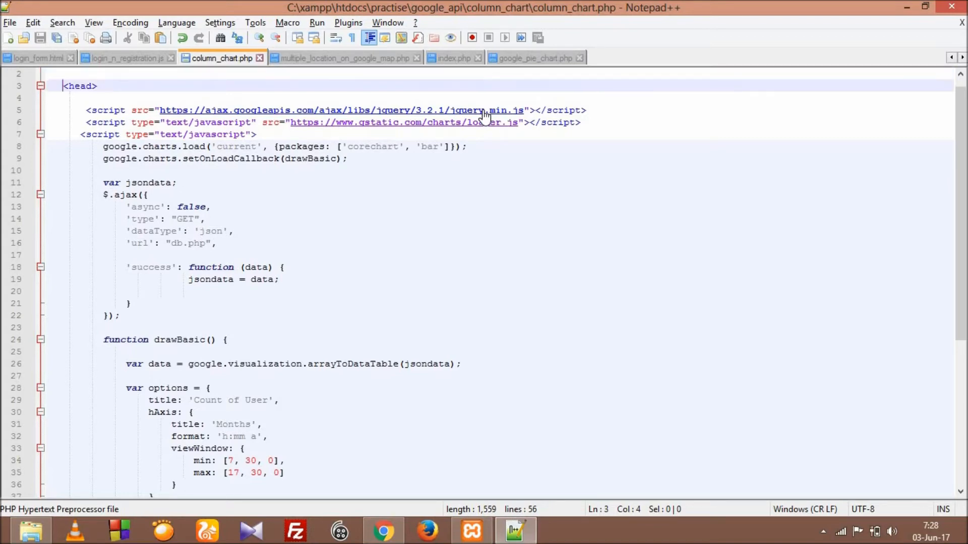
{"action": "scroll", "scroll_direction": "down", "scroll_amount": 3}
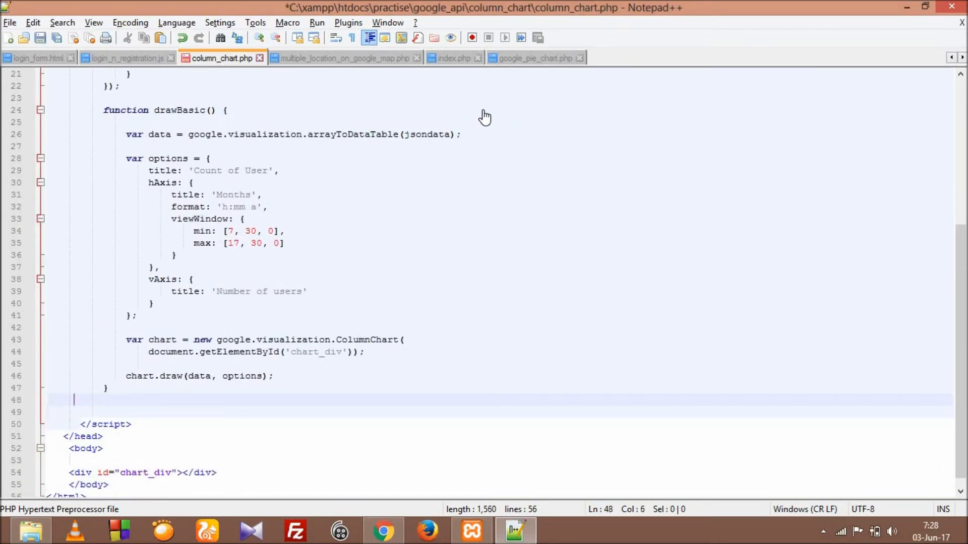
Step: Type $(window).resize(function(){ }); below drawBasic, leaving a blank line inside the body
{"action": "key", "text": "Enter"}
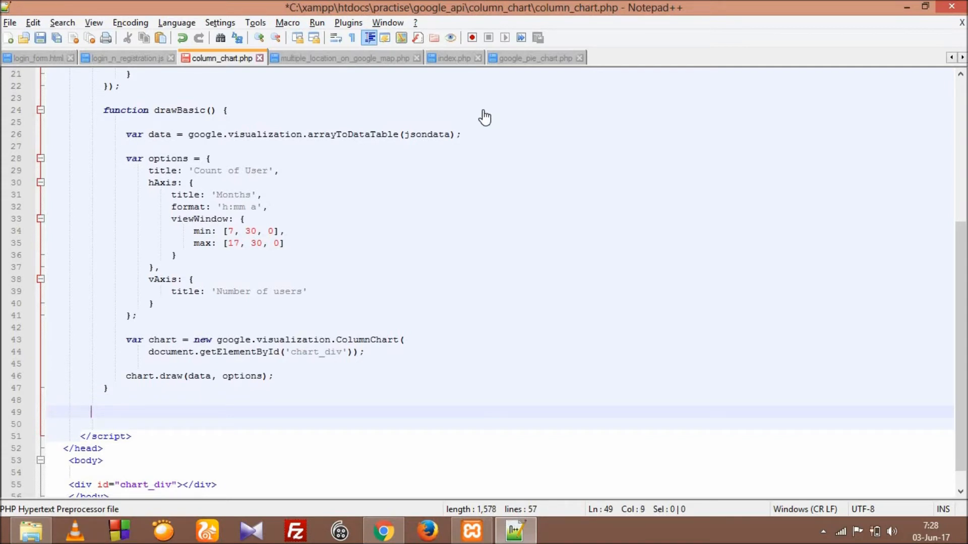
{"action": "type", "text": "$()"}
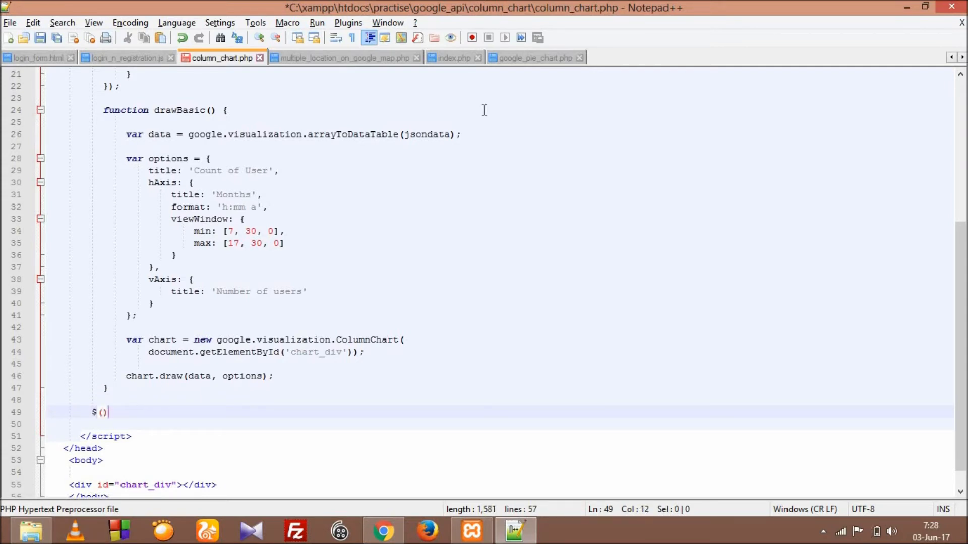
{"action": "type", "text": "window"}
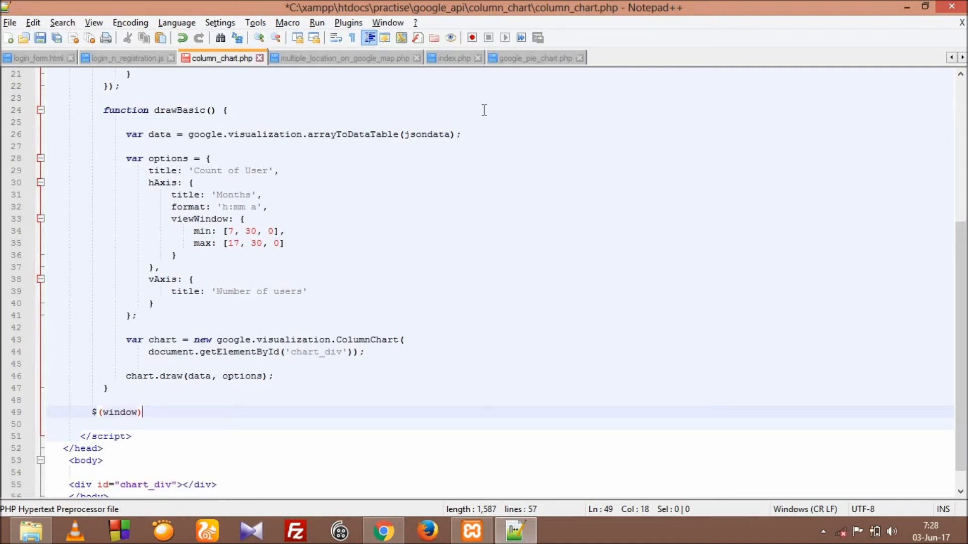
{"action": "type", "text": ".resize"}
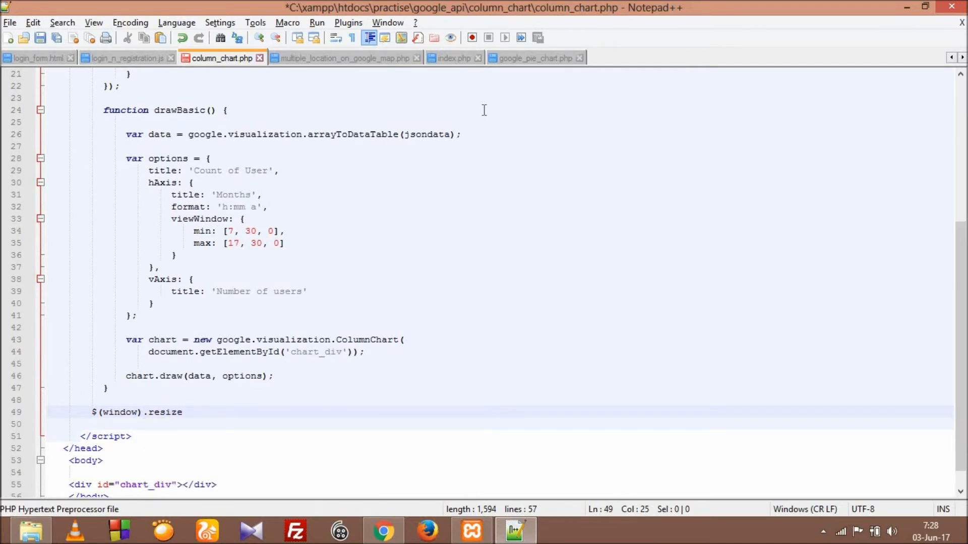
{"action": "type", "text": "();"}
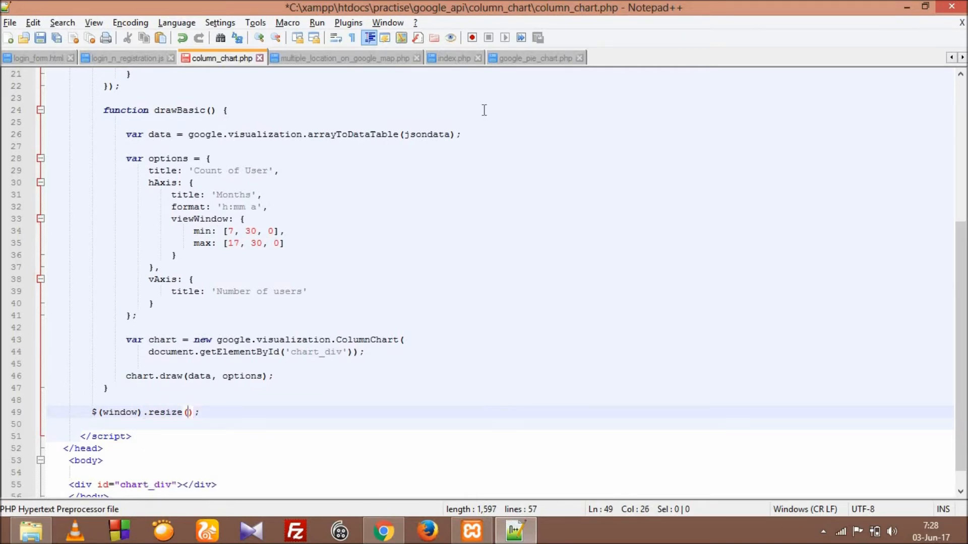
{"action": "type", "text": "function(){"}
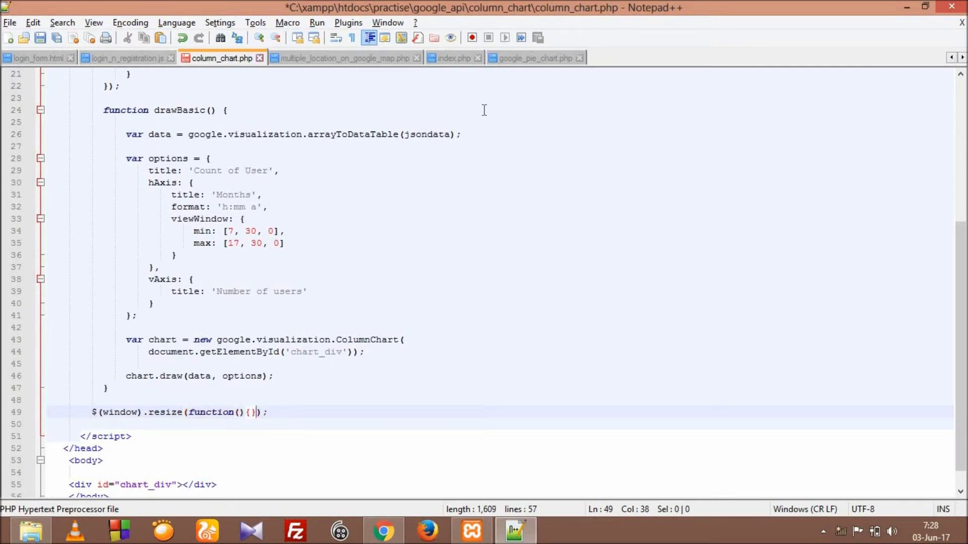
{"action": "key", "text": "Enter"}
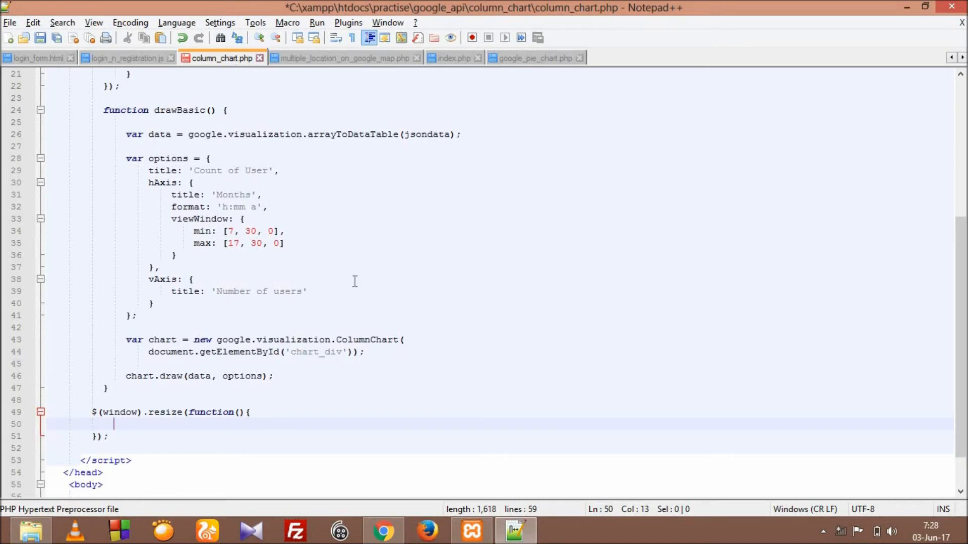
Step: Check the chart_div container in the body, then return to the new handler
{"action": "double_click", "coordinate": [315, 352]}
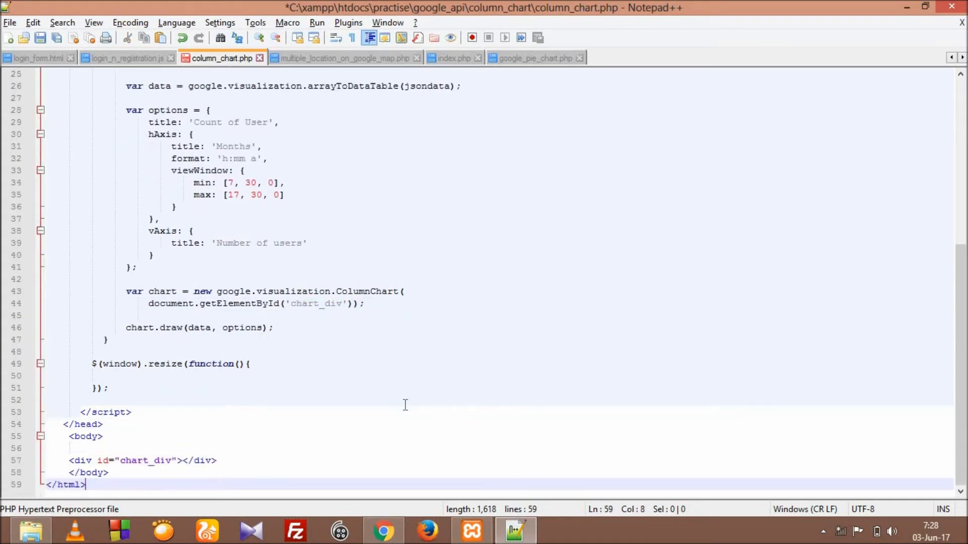
{"action": "left_click", "coordinate": [216, 461]}
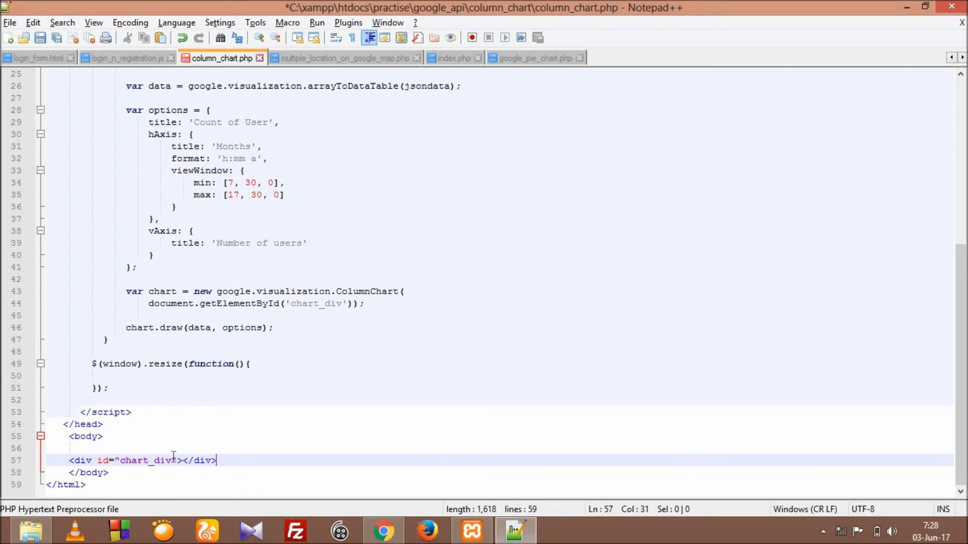
{"action": "mouse_move", "coordinate": [222, 466]}
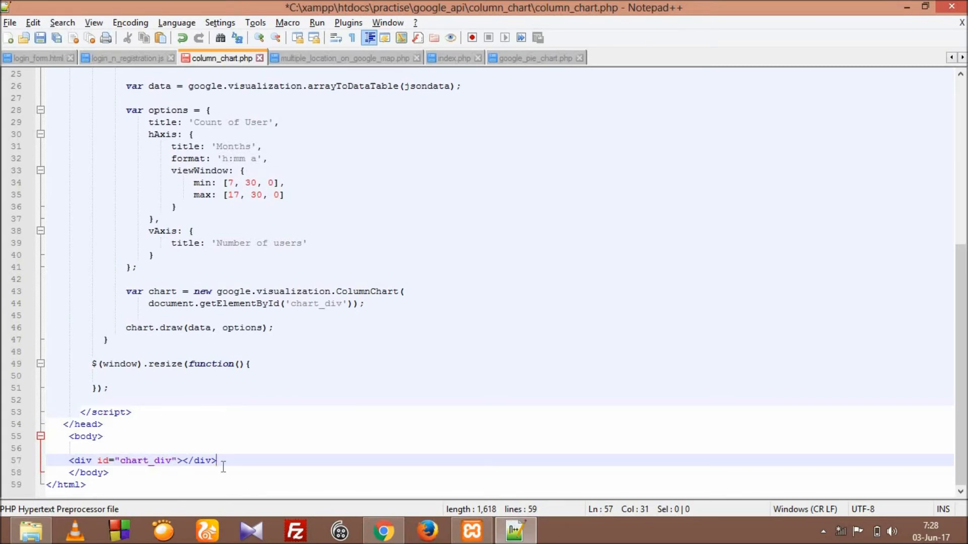
{"action": "left_click", "coordinate": [90, 437]}
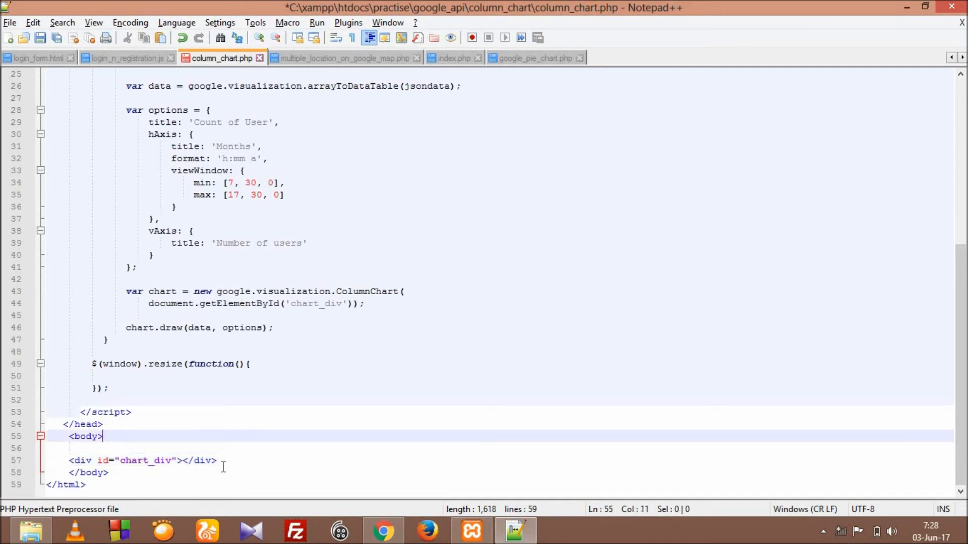
{"action": "left_click", "coordinate": [243, 171]}
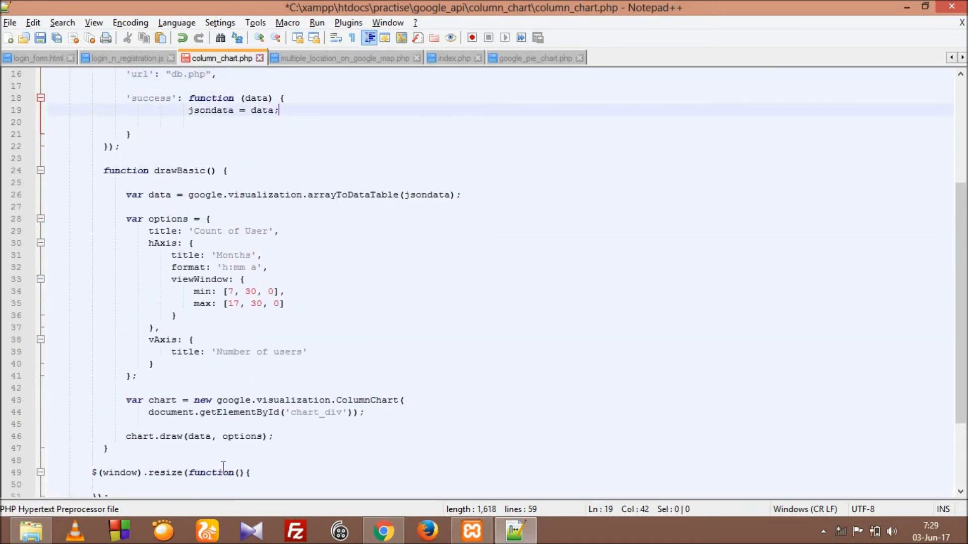
Step: Add a drawBasic(); call inside the resize handler and save column_chart.php
{"action": "scroll", "scroll_direction": "up", "scroll_amount": 3}
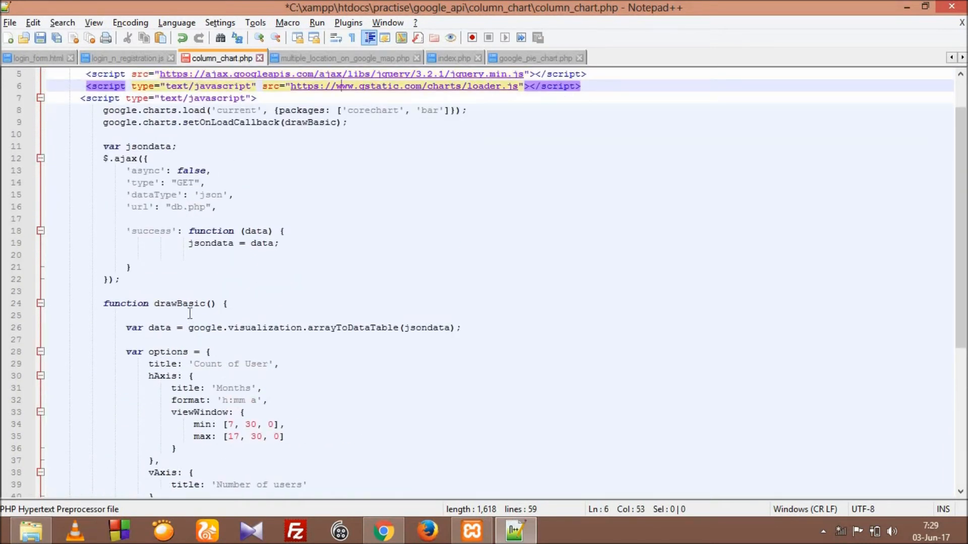
{"action": "left_click", "coordinate": [188, 303]}
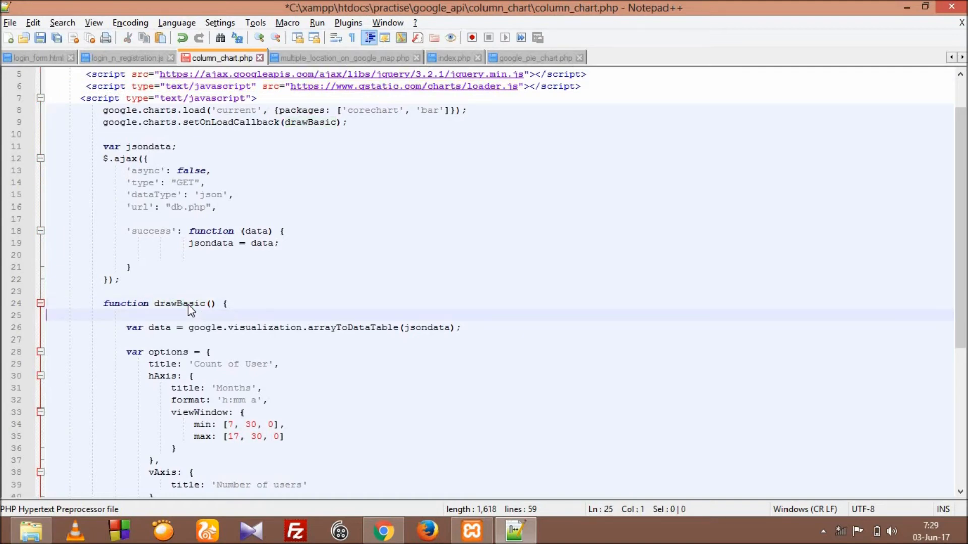
{"action": "scroll", "scroll_direction": "down", "scroll_amount": 3}
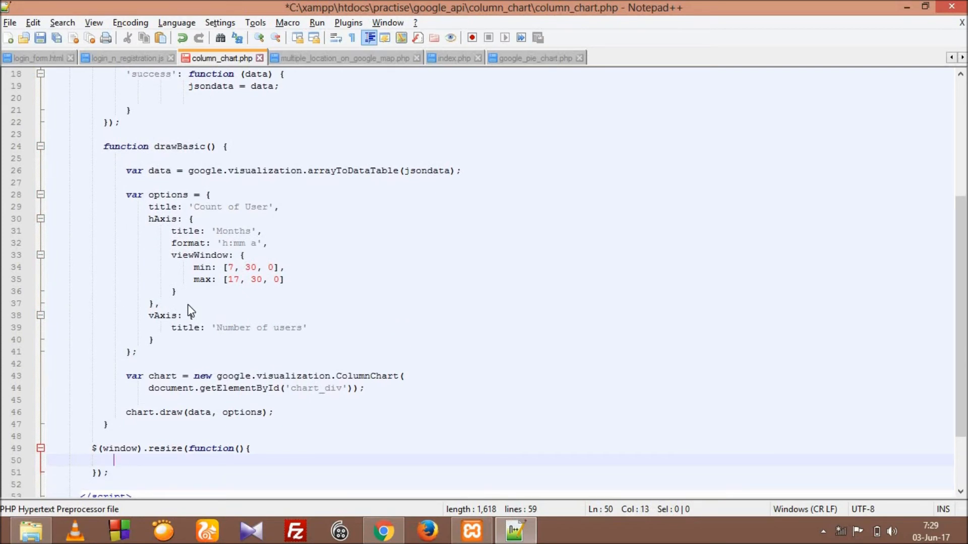
{"action": "type", "text": "drawBasic"}
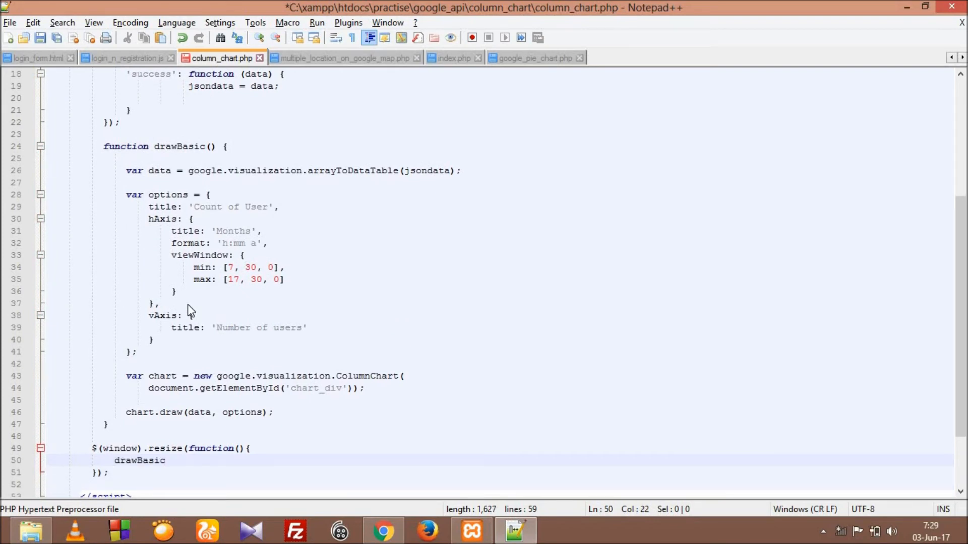
{"action": "type", "text": "();"}
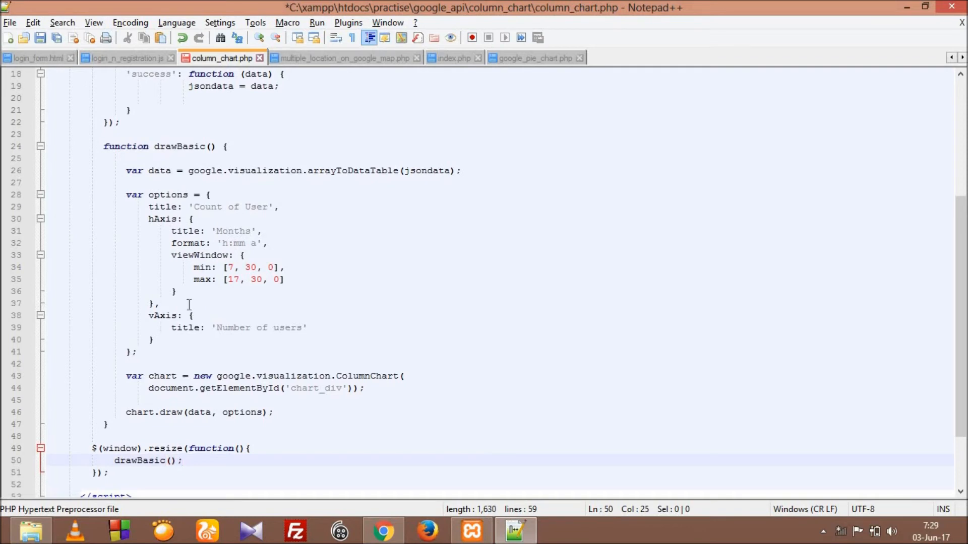
{"action": "key", "text": "ctrl+s"}
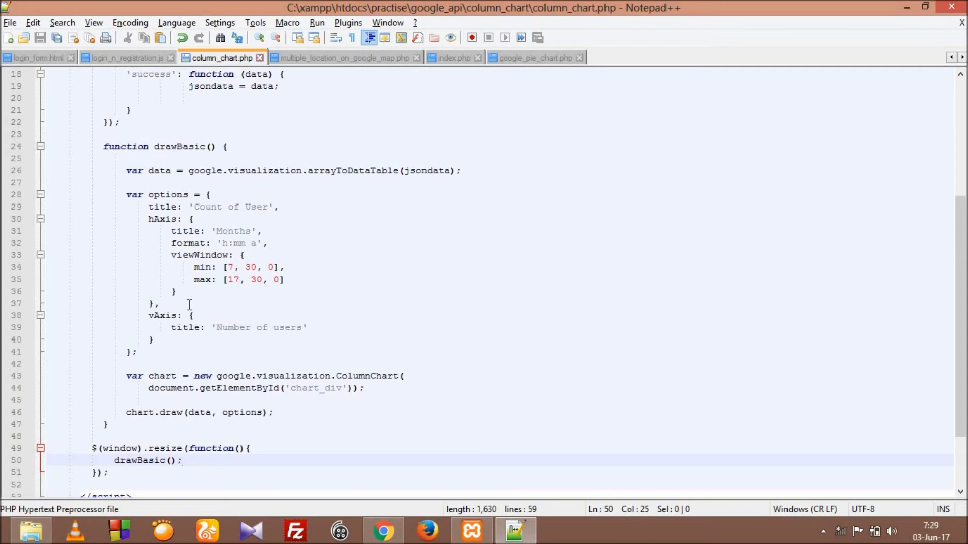
{"action": "left_click", "coordinate": [383, 530]}
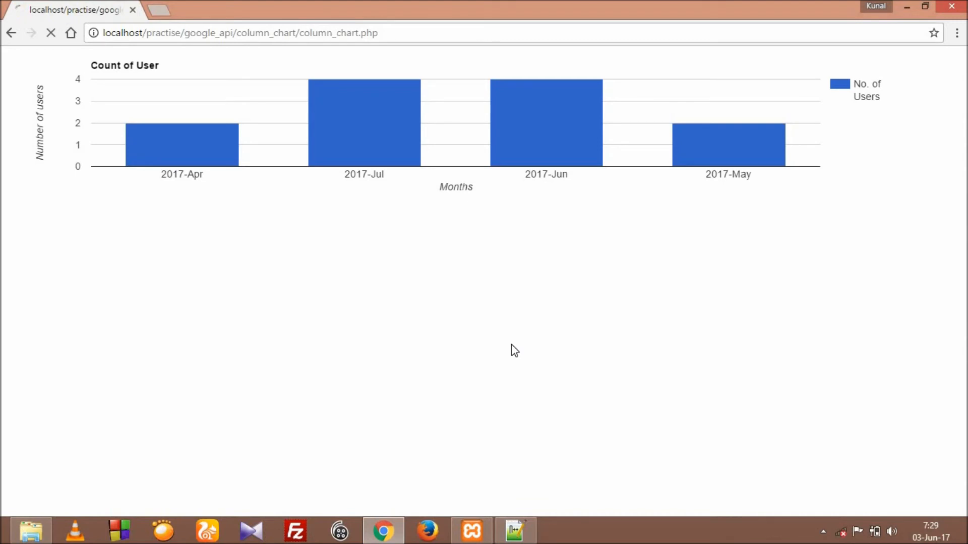
Step: Reload the column chart page in Chrome and dismiss the network panel
{"action": "left_click", "coordinate": [857, 531]}
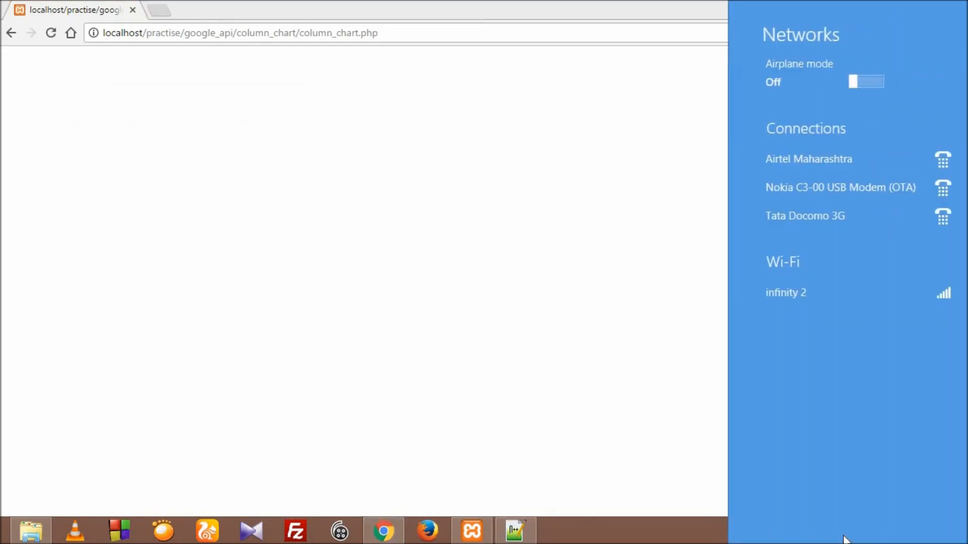
{"action": "left_click", "coordinate": [786, 293]}
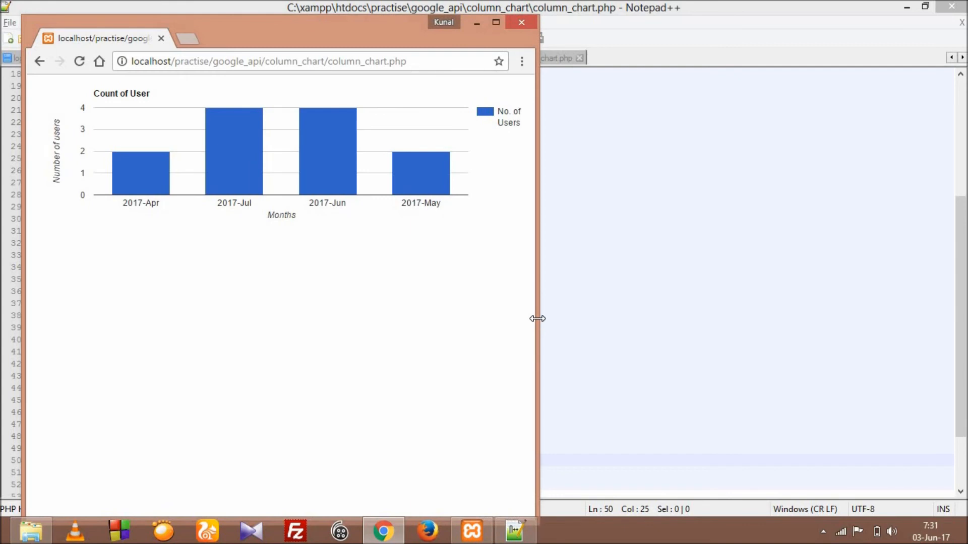
{"action": "mouse_move", "coordinate": [595, 319]}
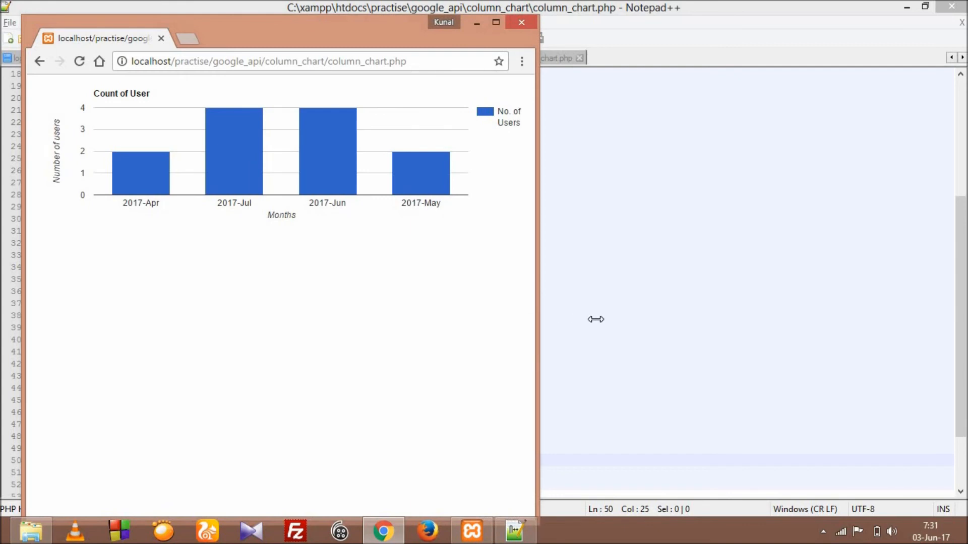